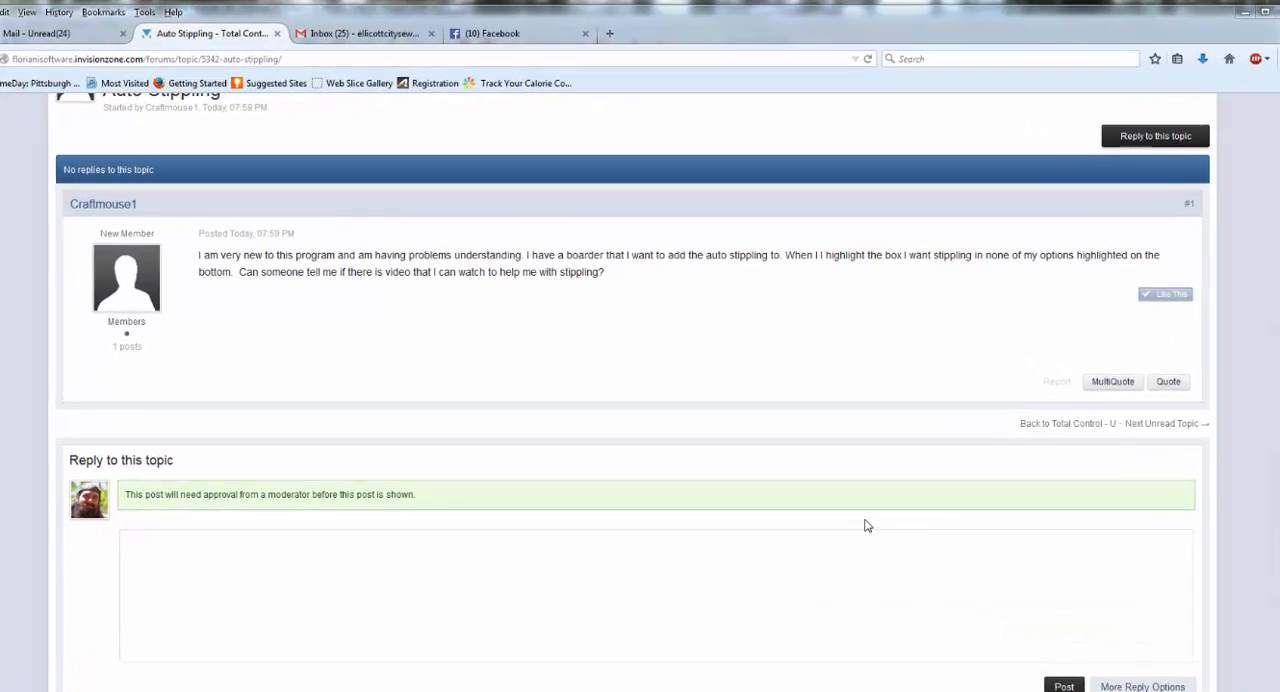
- Pick the Rectangle shape from the shape dropdown to draw a rectangle
{"action": "scroll", "scroll_direction": "down", "scroll_amount": 3}
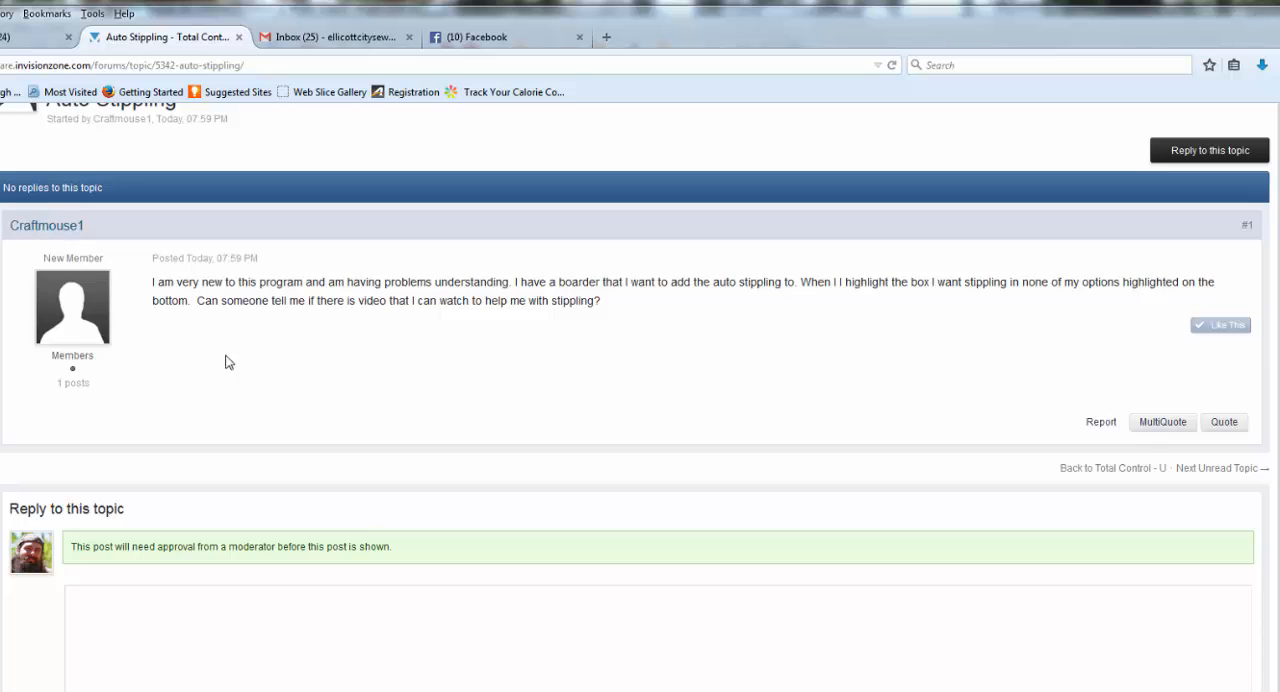
{"action": "mouse_move", "coordinate": [750, 342]}
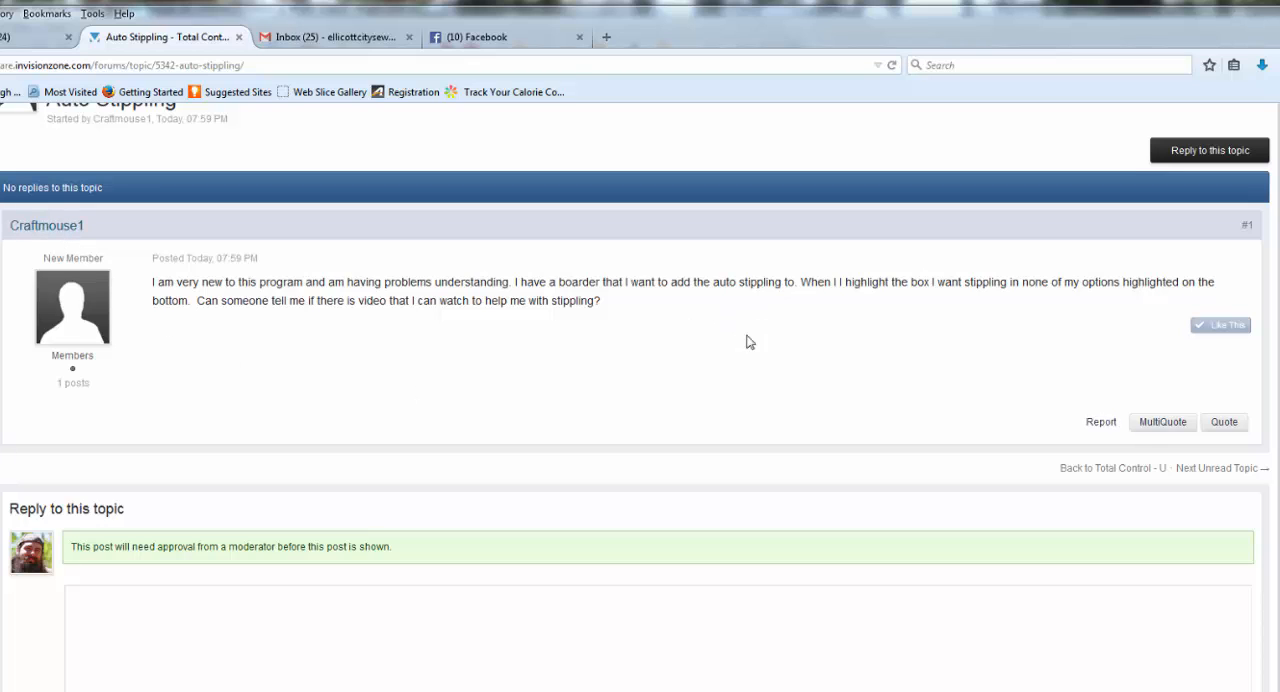
{"action": "mouse_move", "coordinate": [897, 298]}
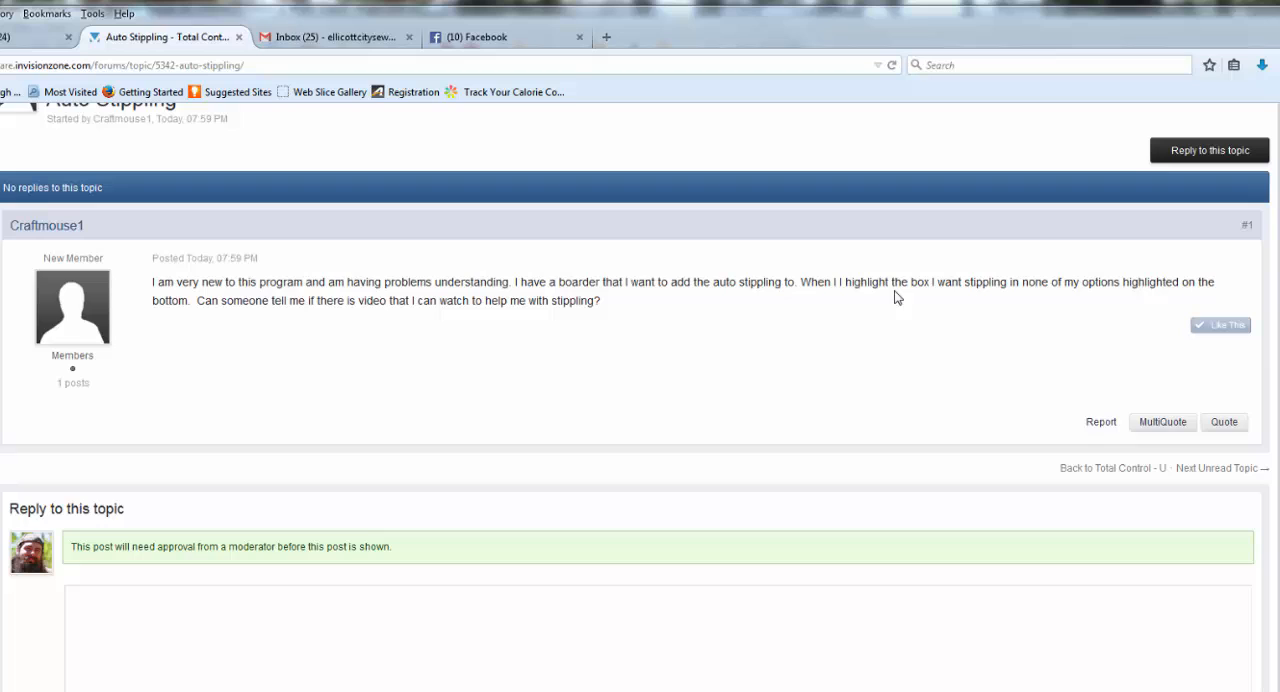
{"action": "mouse_move", "coordinate": [260, 326]}
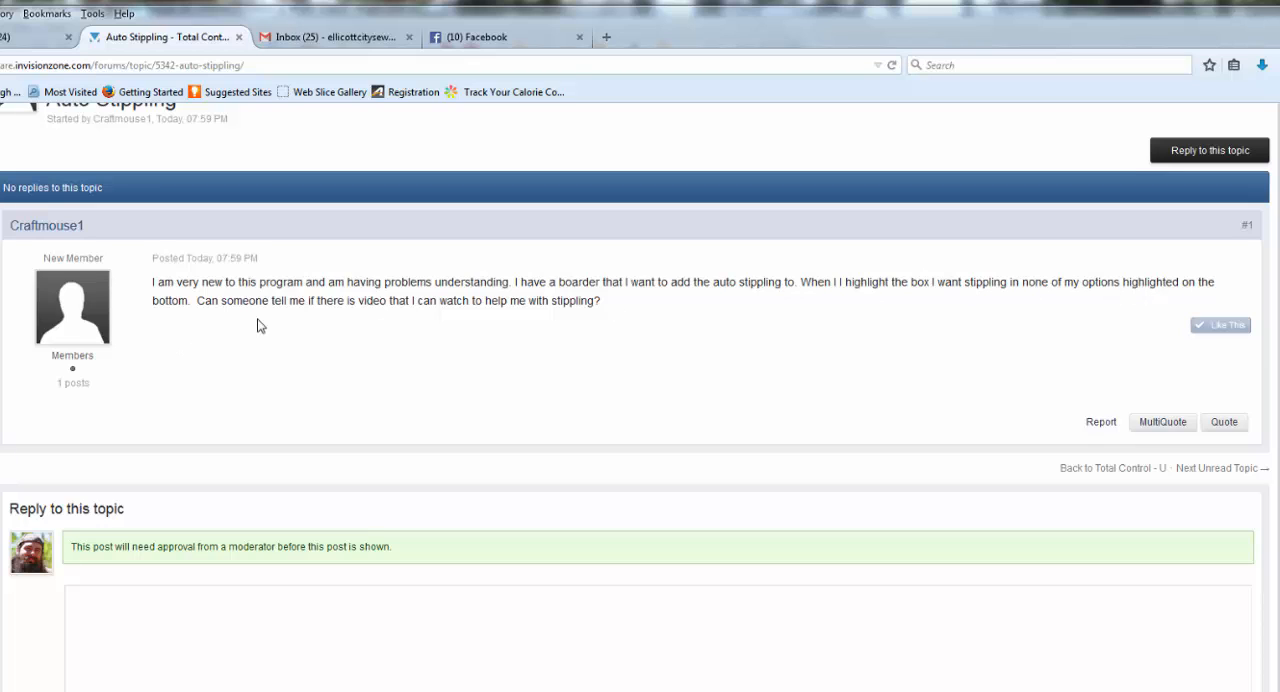
{"action": "mouse_move", "coordinate": [1030, 237]}
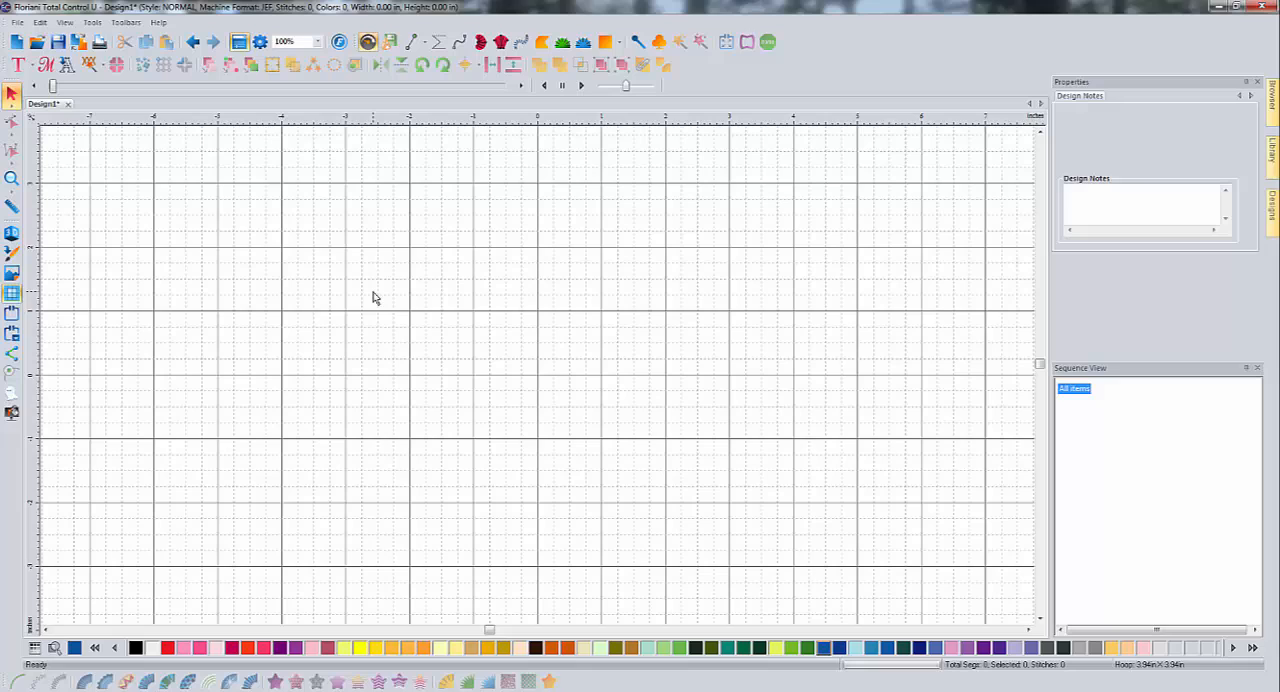
{"action": "mouse_move", "coordinate": [420, 366]}
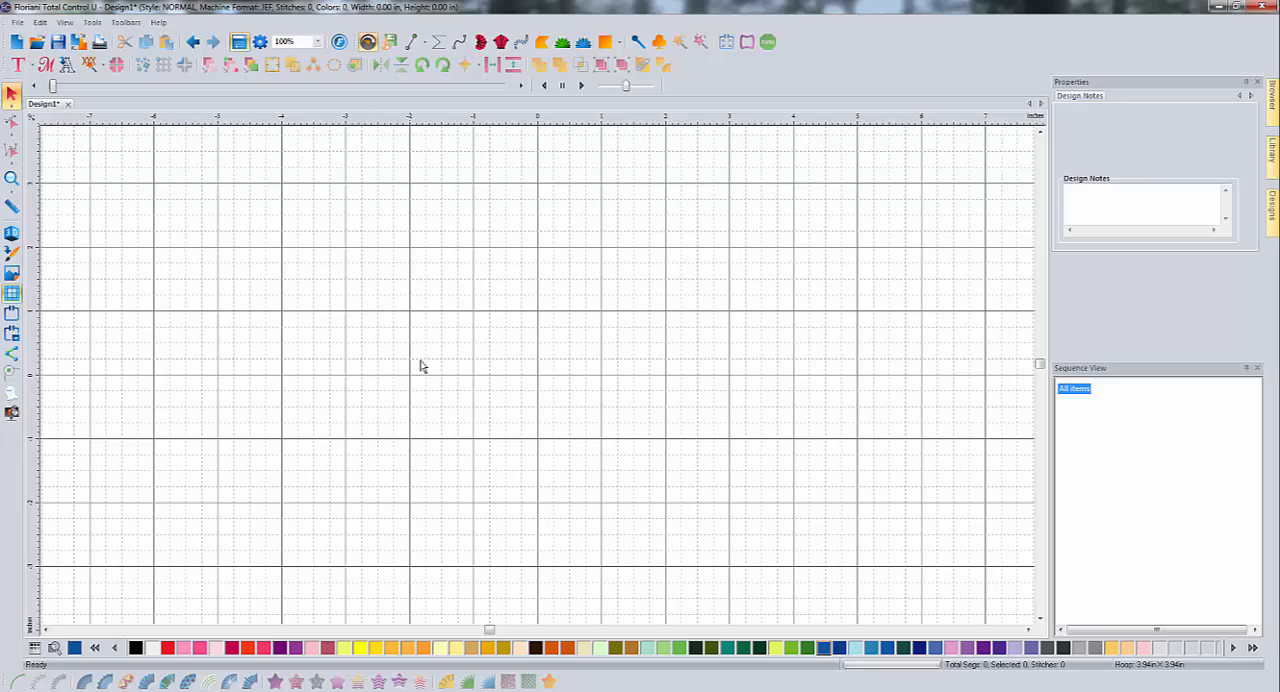
{"action": "mouse_move", "coordinate": [413, 339]}
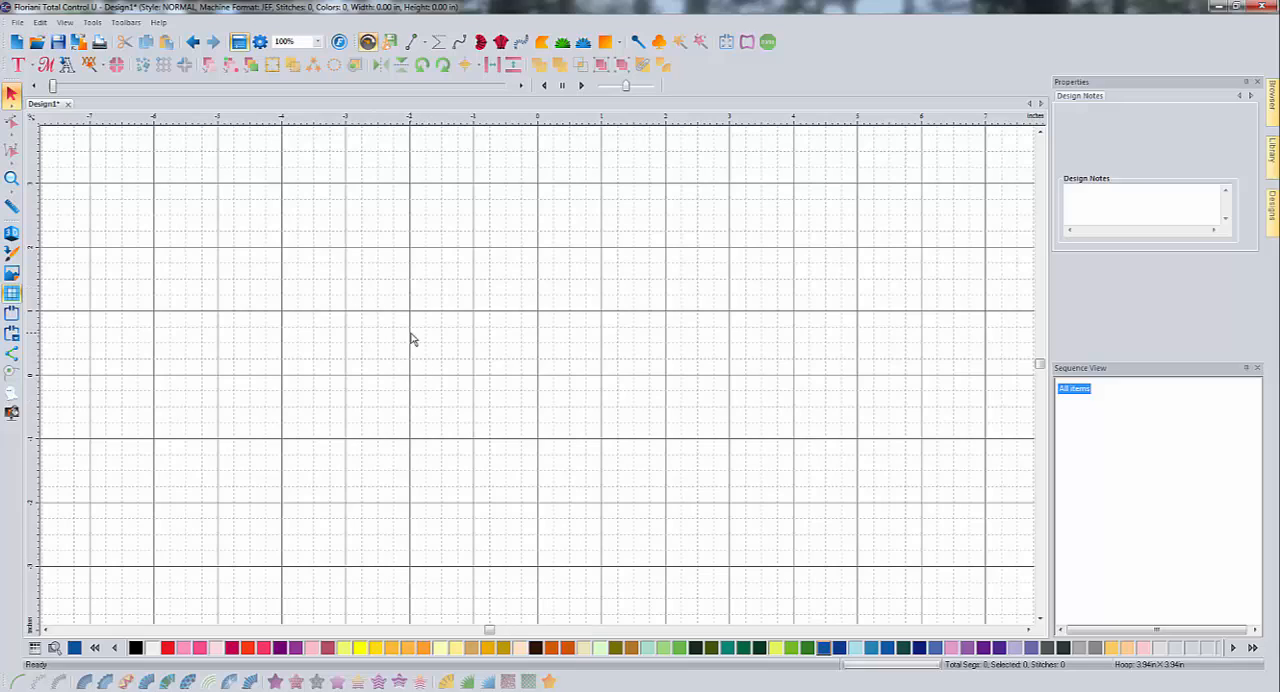
{"action": "mouse_move", "coordinate": [437, 469]}
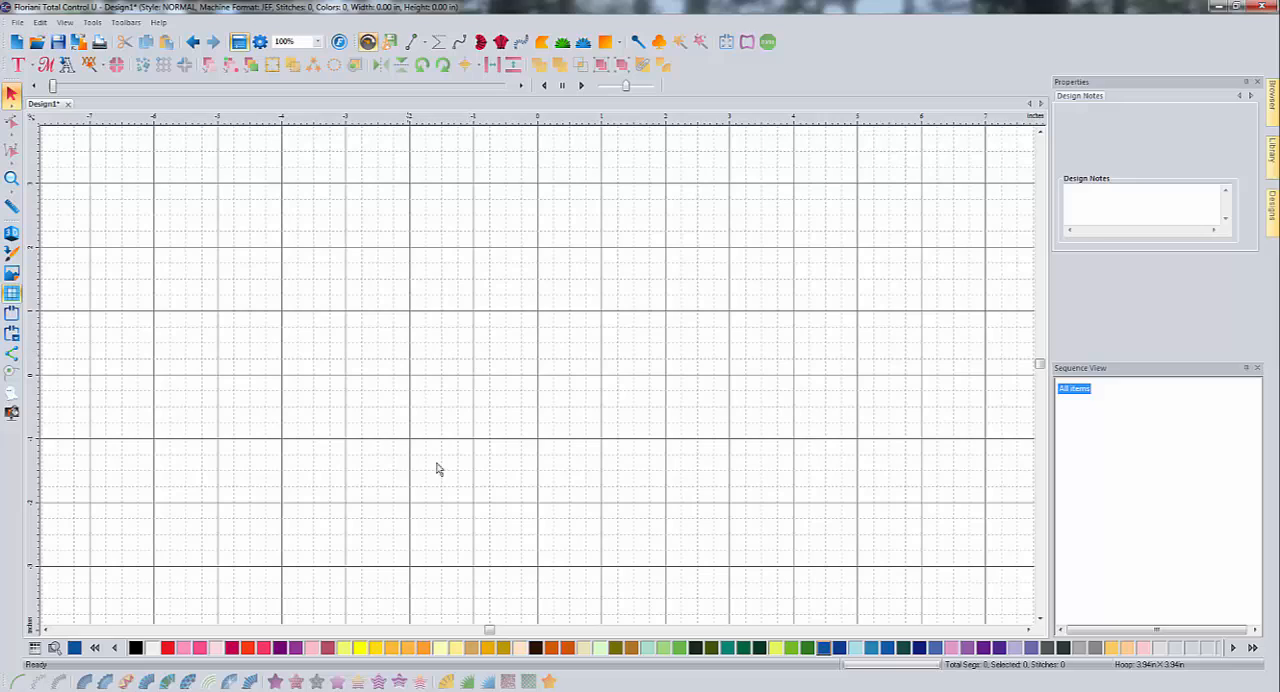
{"action": "mouse_move", "coordinate": [413, 318]}
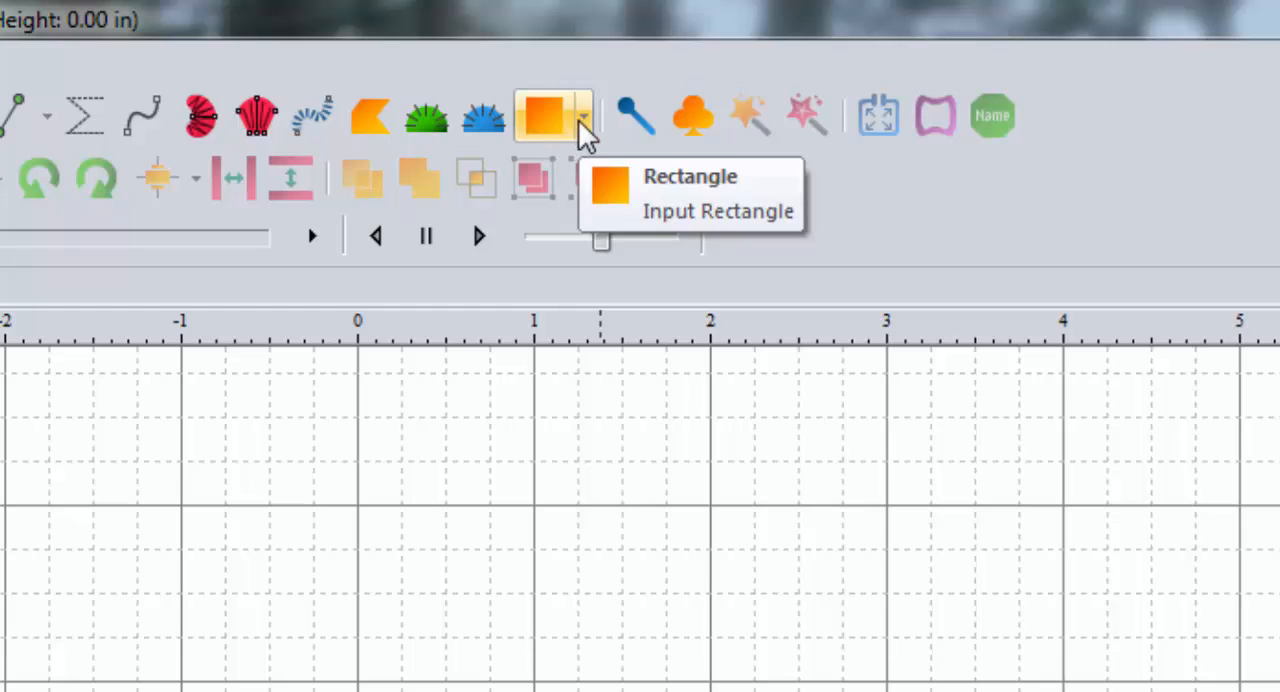
{"action": "left_click", "coordinate": [585, 115]}
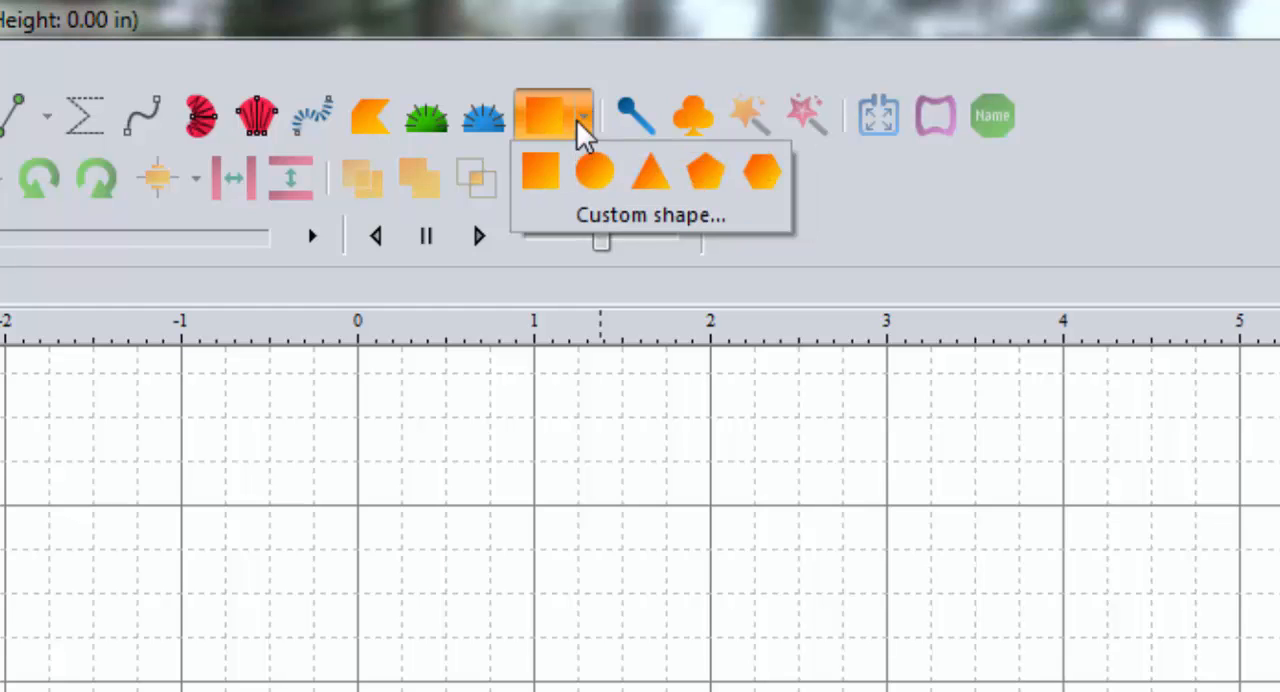
{"action": "mouse_move", "coordinate": [543, 172]}
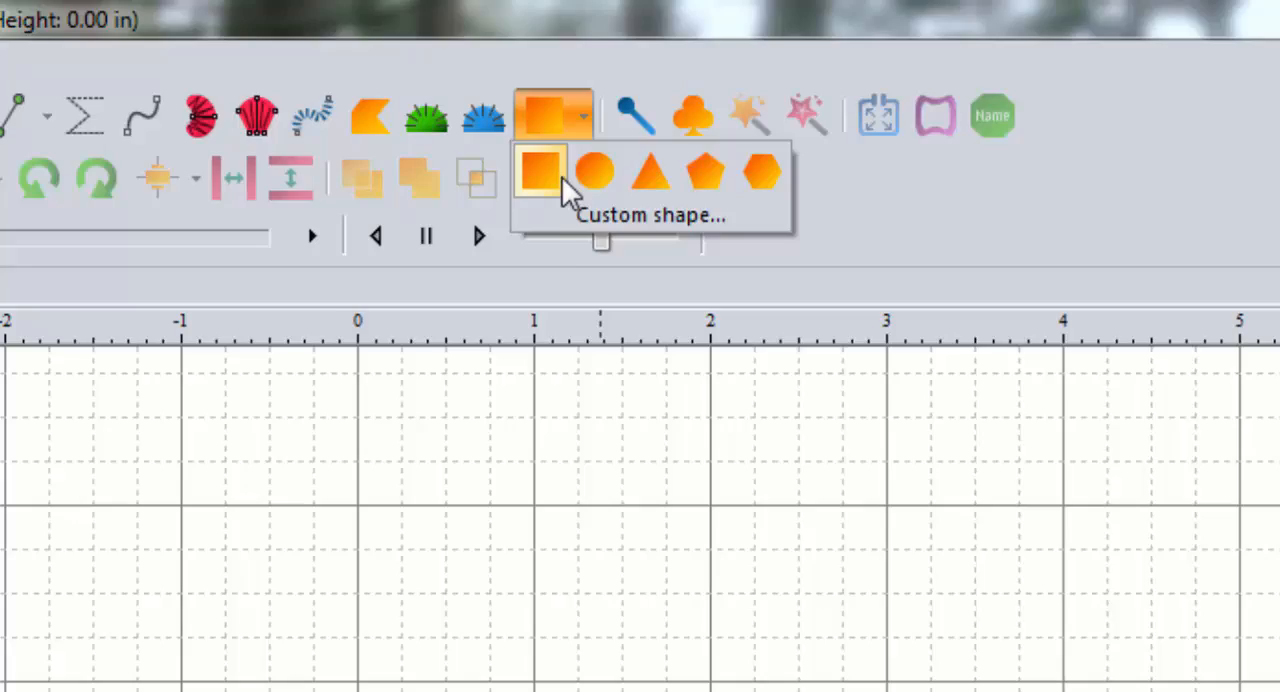
{"action": "left_click", "coordinate": [541, 172]}
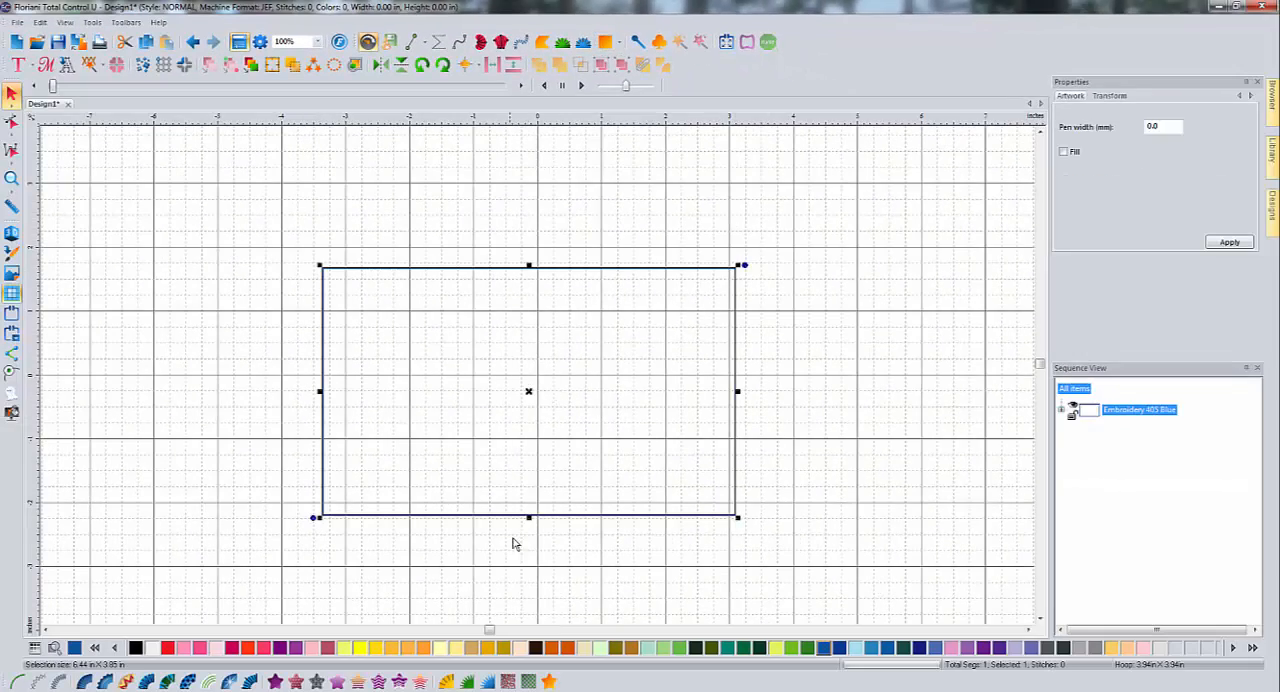
{"action": "mouse_move", "coordinate": [394, 496]}
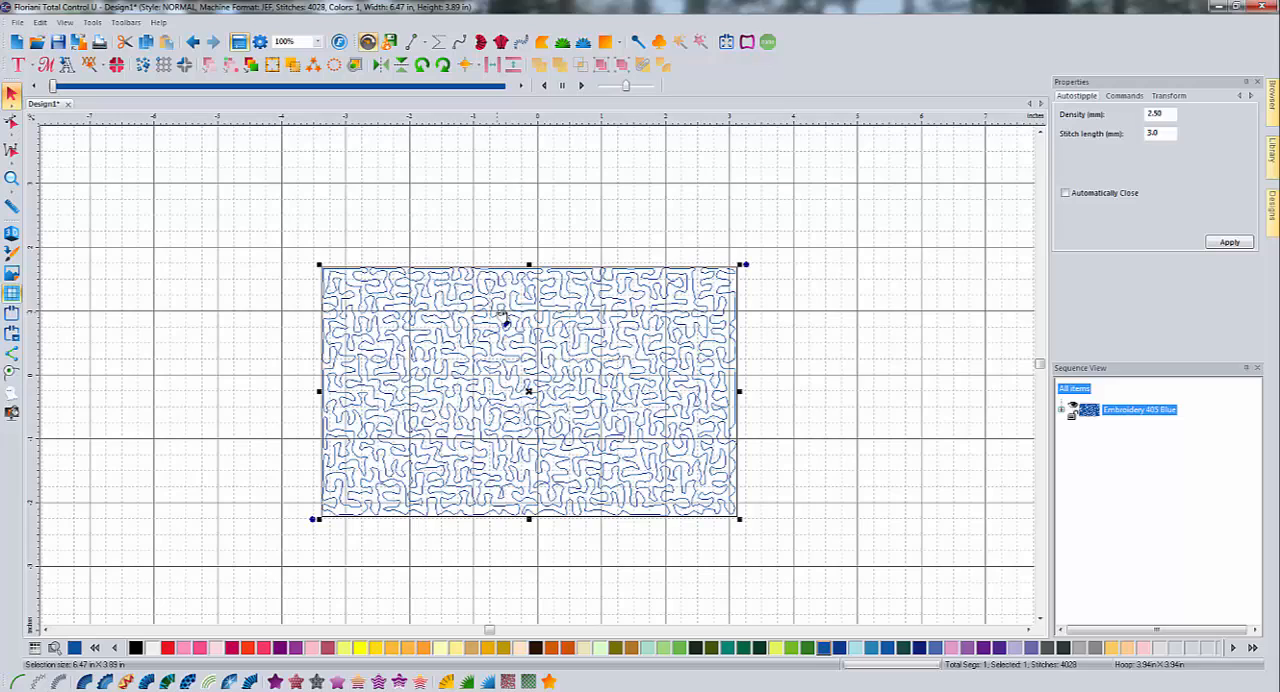
{"action": "mouse_move", "coordinate": [618, 340]}
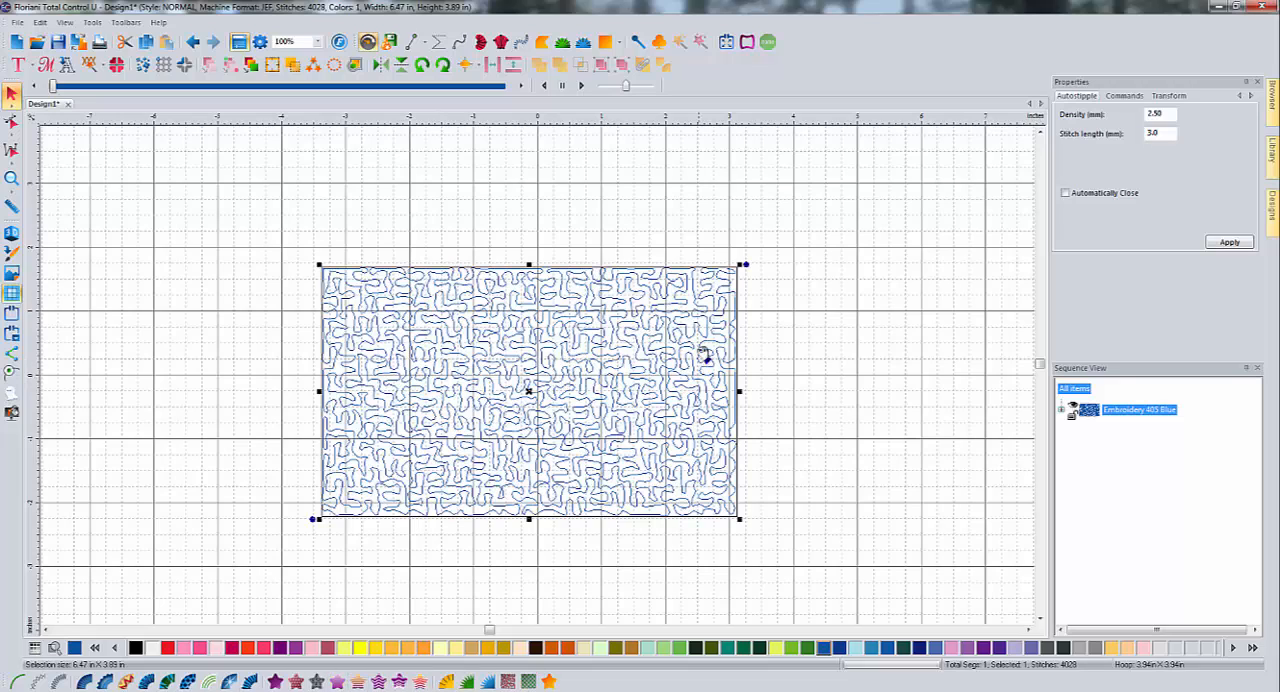
{"action": "mouse_move", "coordinate": [697, 340]}
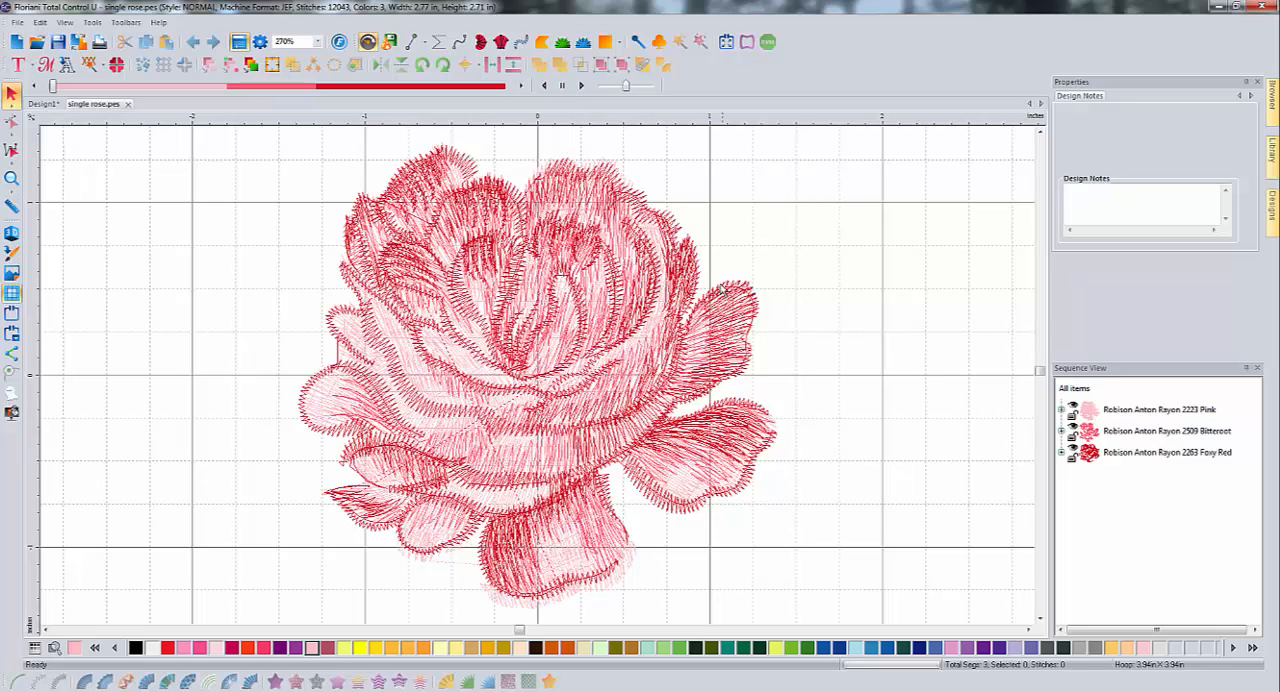
- Select the Robison Anton Rayon 2263 Foxy Red thread group in Sequence View
{"action": "left_click", "coordinate": [1166, 452]}
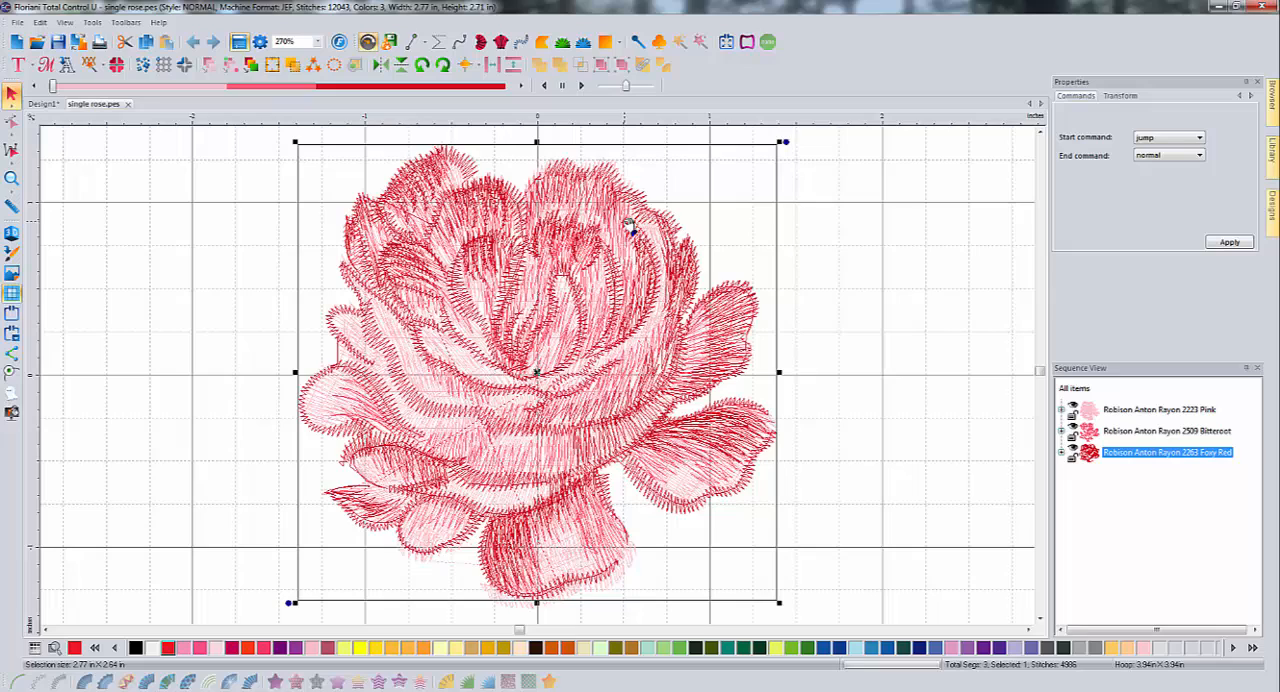
{"action": "mouse_move", "coordinate": [608, 258]}
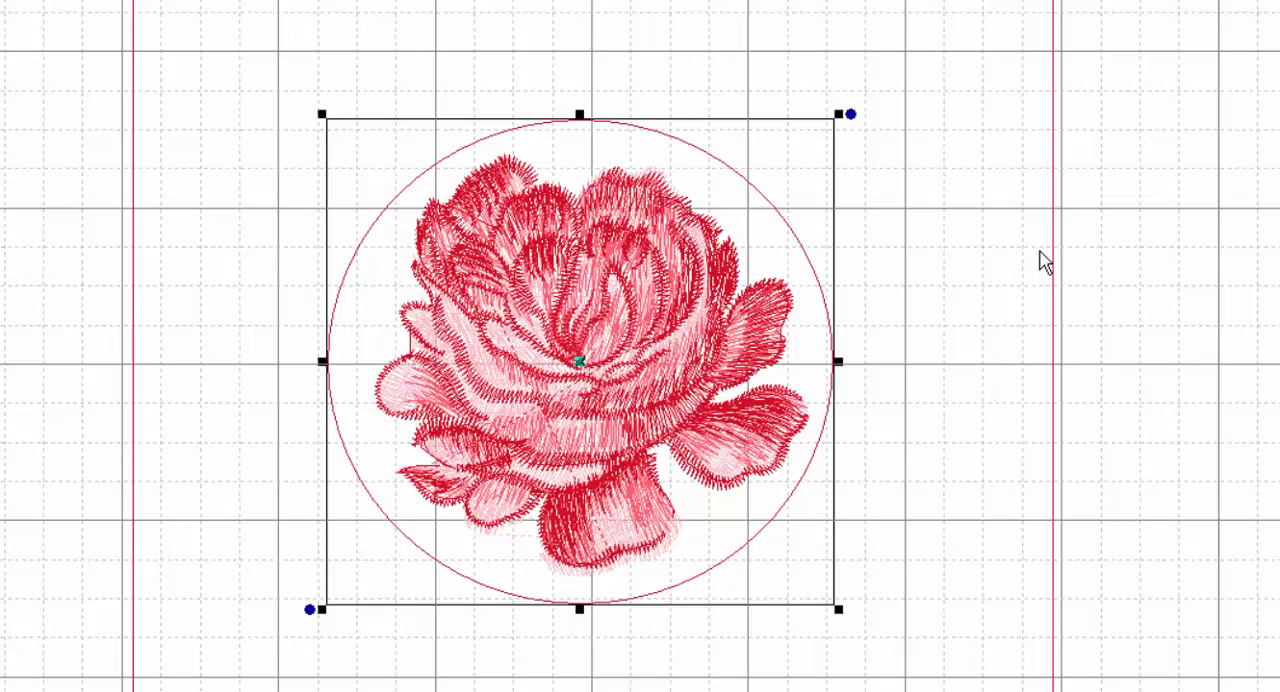
{"action": "mouse_move", "coordinate": [740, 180]}
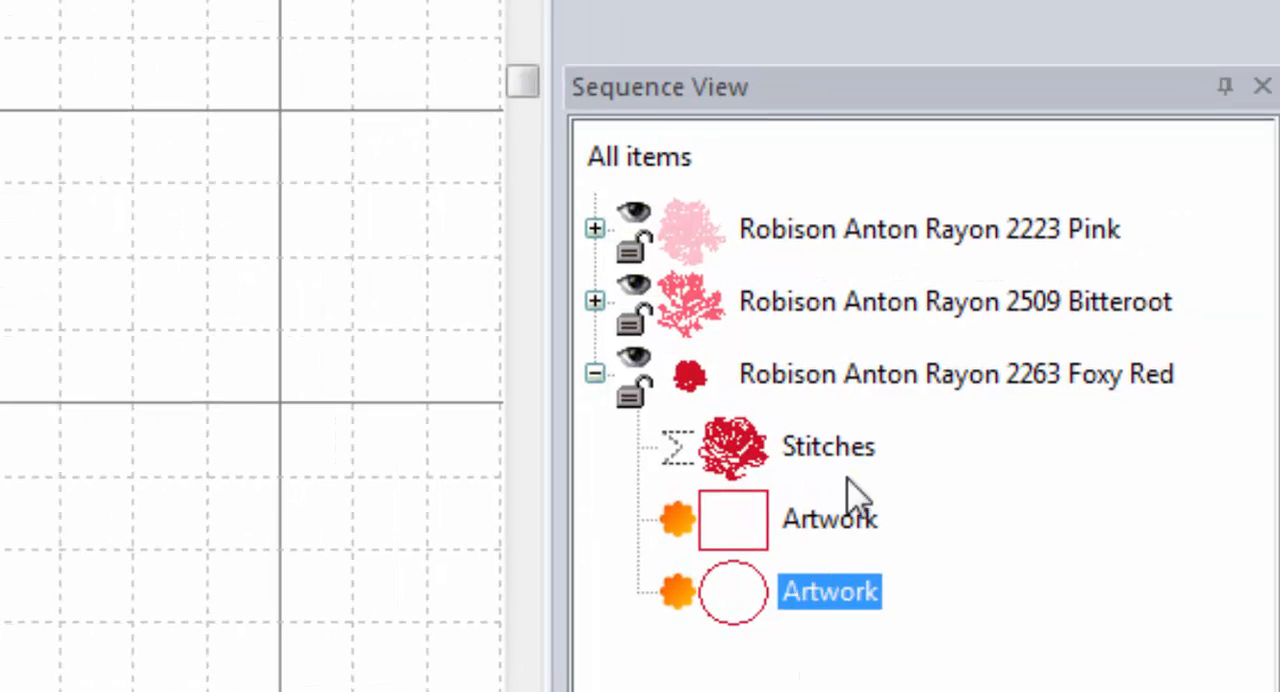
{"action": "mouse_move", "coordinate": [845, 580]}
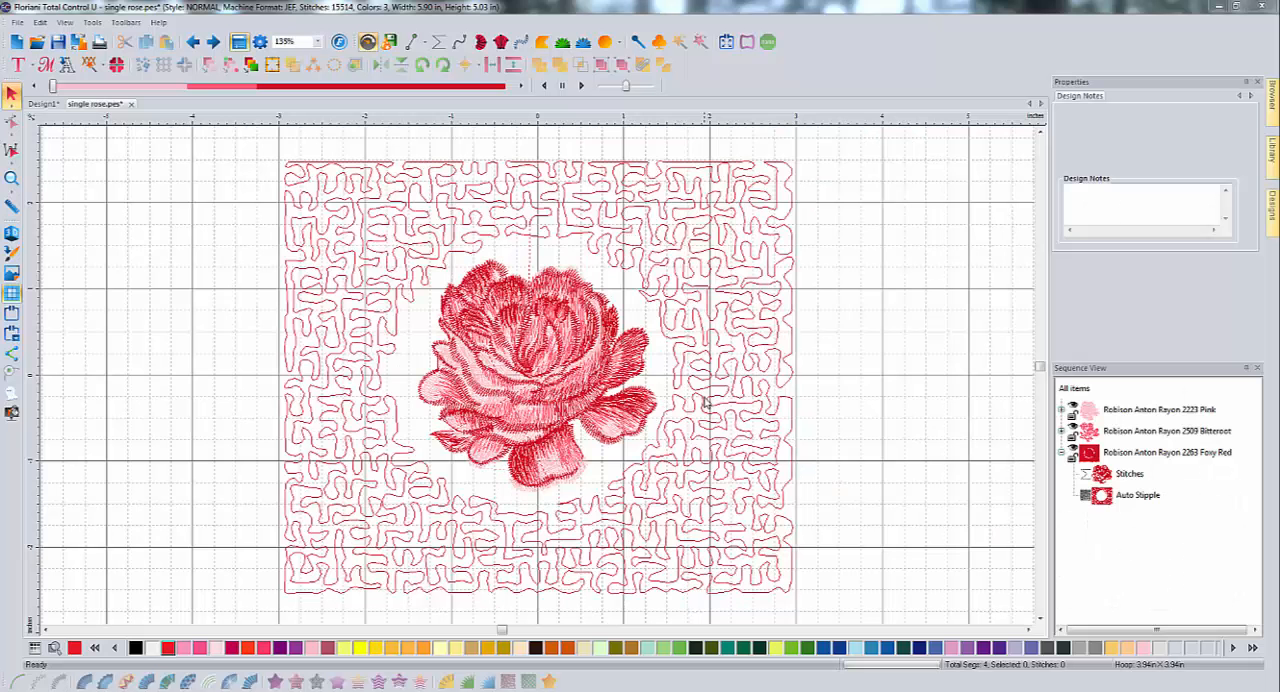
- Select the Auto Stipple item to show its properties
{"action": "left_click", "coordinate": [1137, 495]}
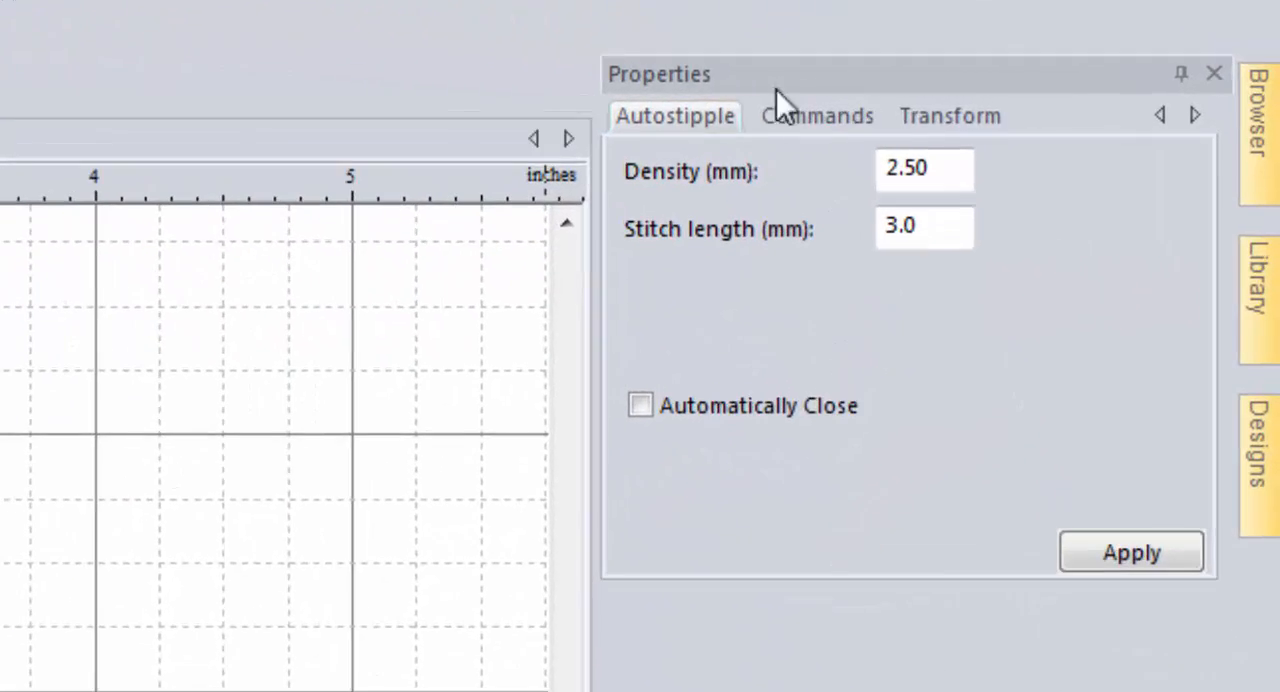
{"action": "mouse_move", "coordinate": [805, 240]}
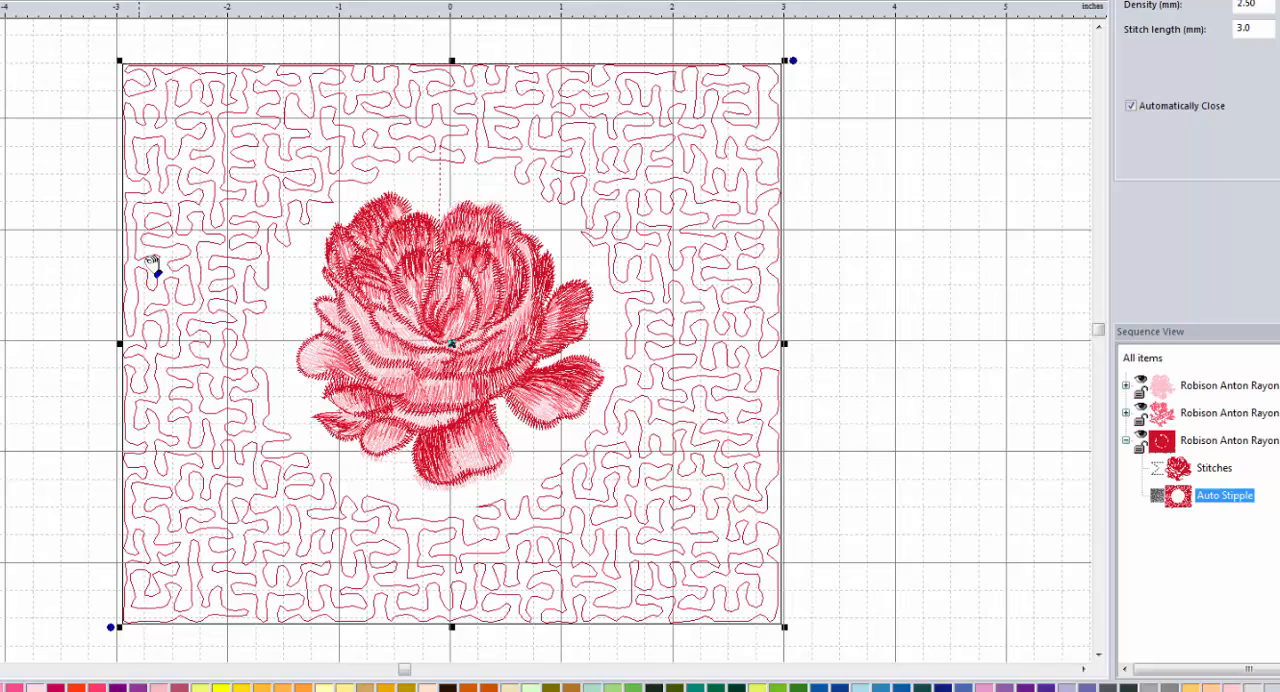
{"action": "mouse_move", "coordinate": [787, 360]}
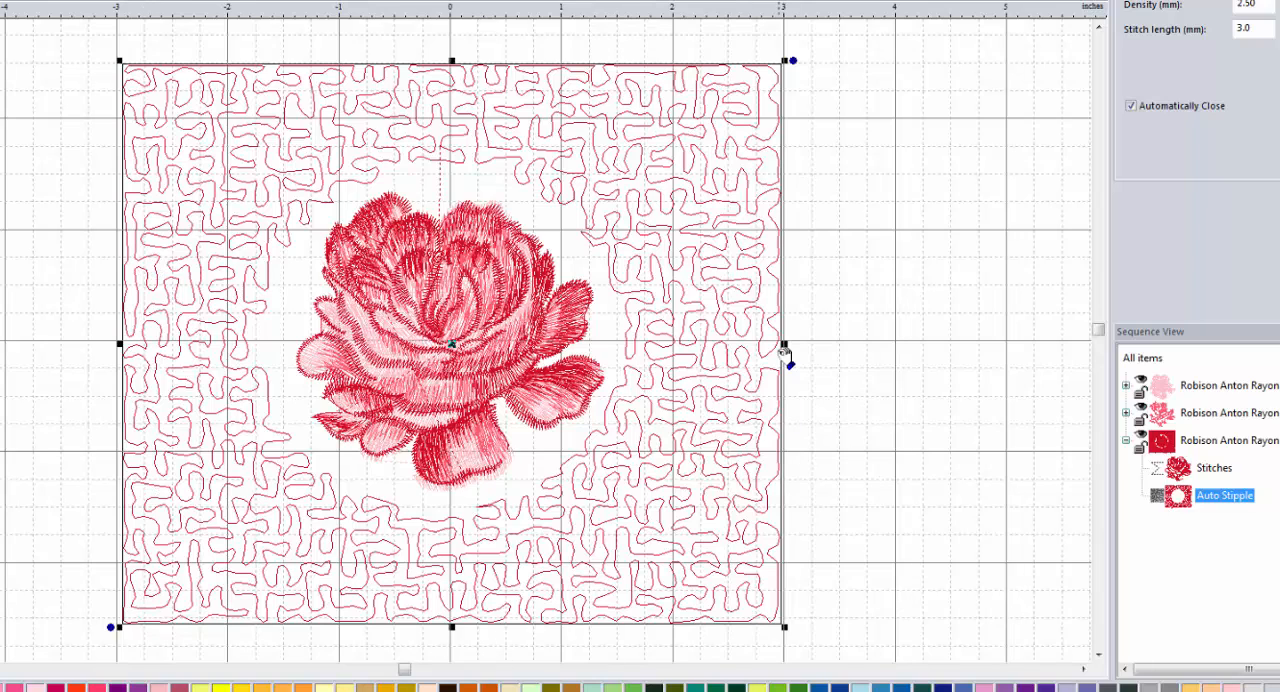
{"action": "mouse_move", "coordinate": [948, 195]}
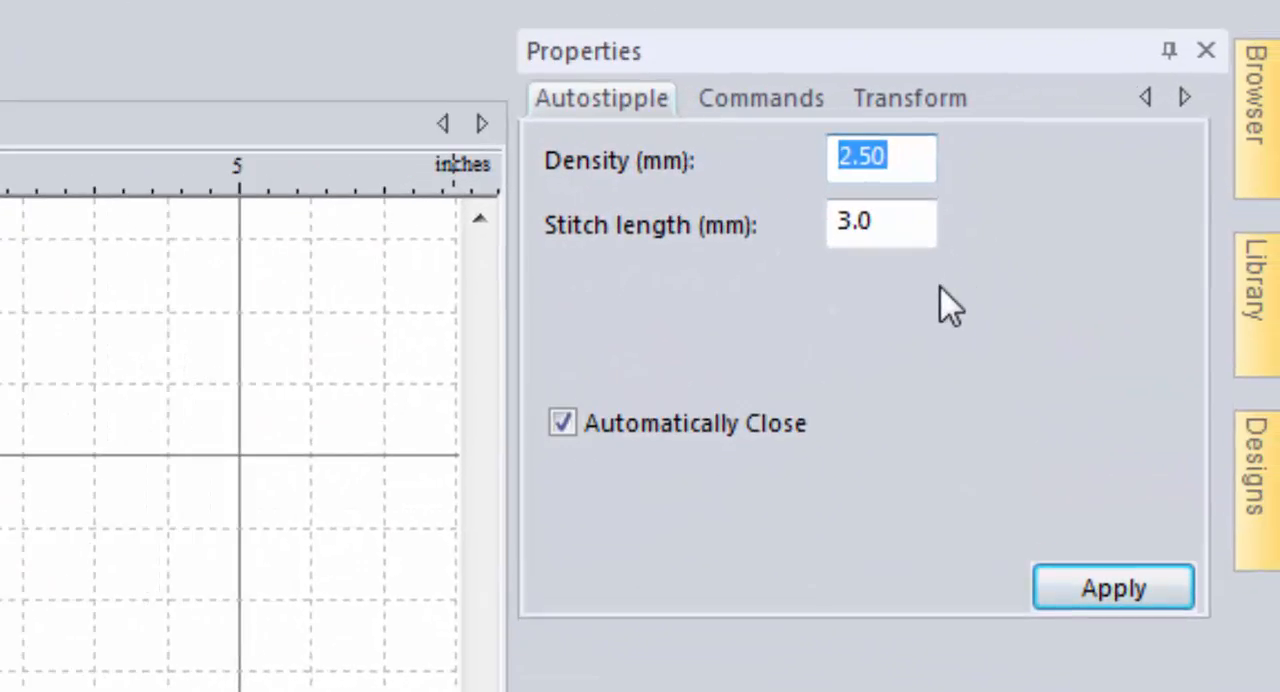
- Set the Autostipple density to 4 mm and apply it
{"action": "type", "text": "4"}
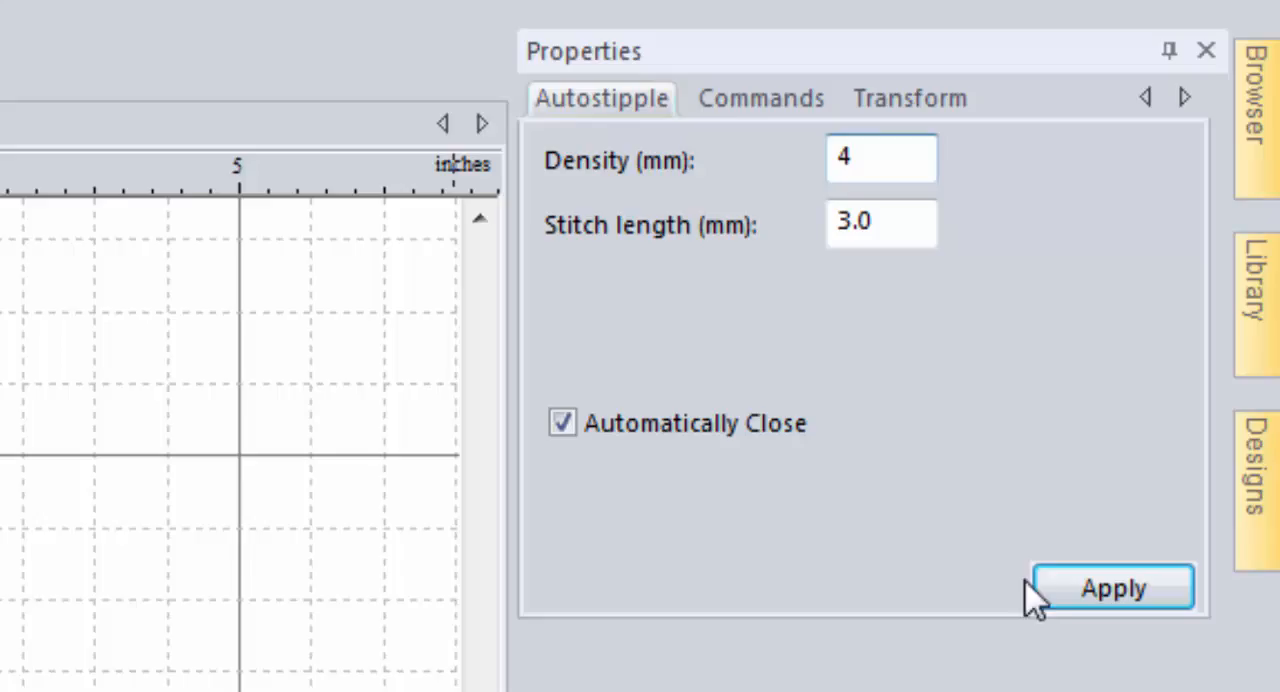
{"action": "left_click", "coordinate": [1112, 587]}
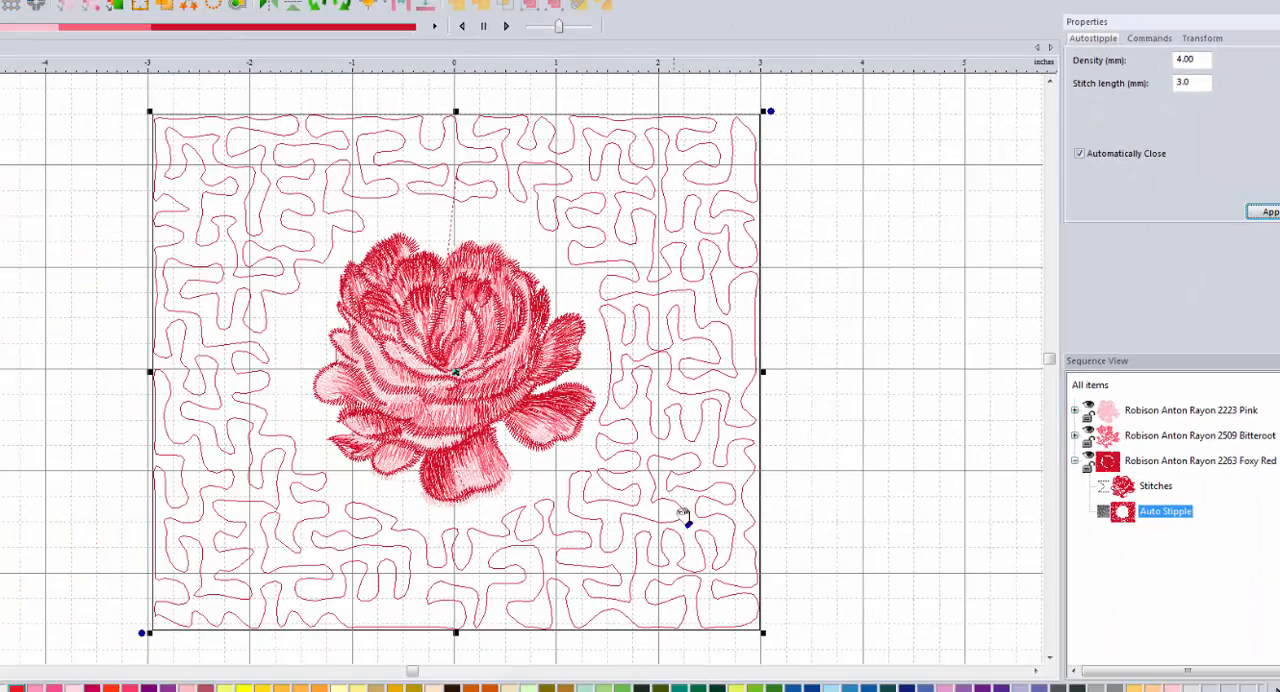
{"action": "mouse_move", "coordinate": [720, 275]}
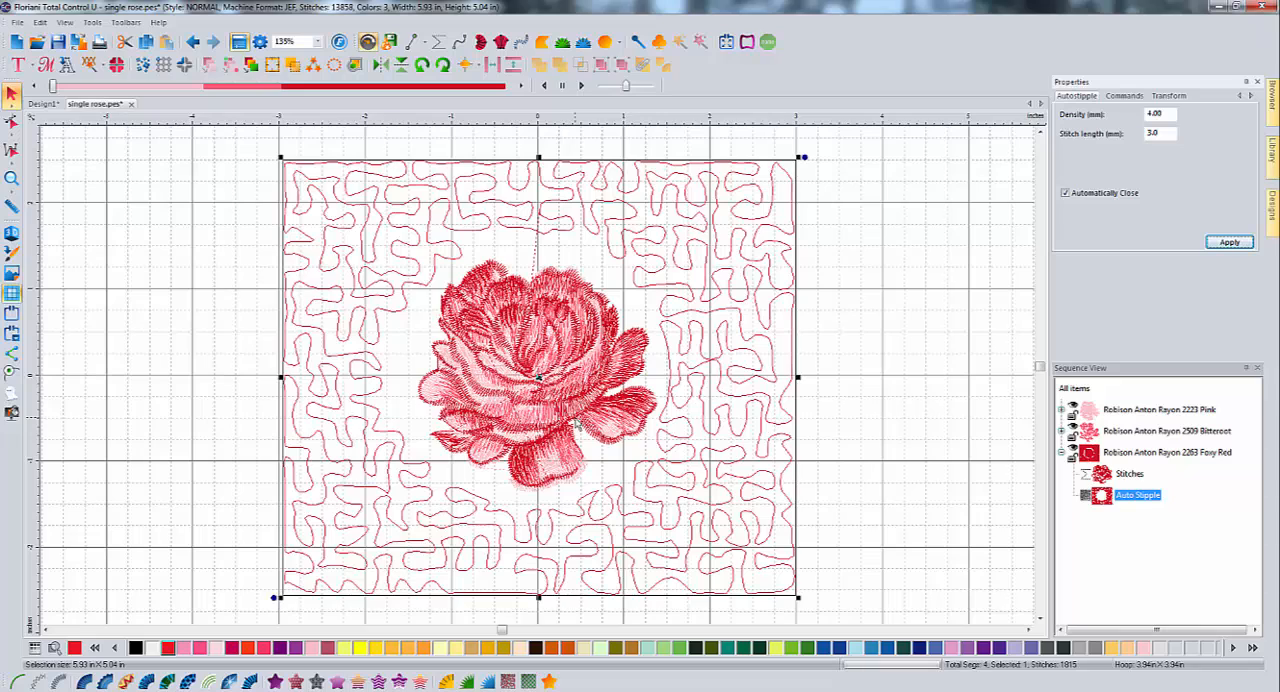
{"action": "mouse_move", "coordinate": [645, 378]}
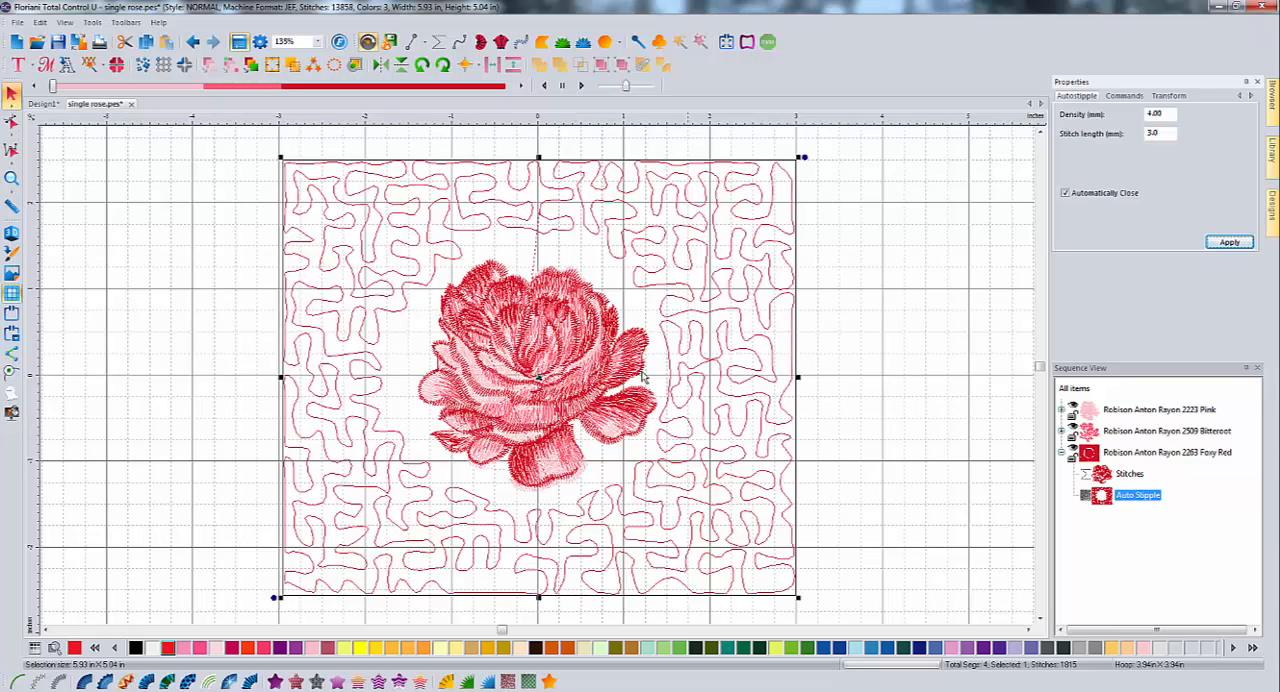